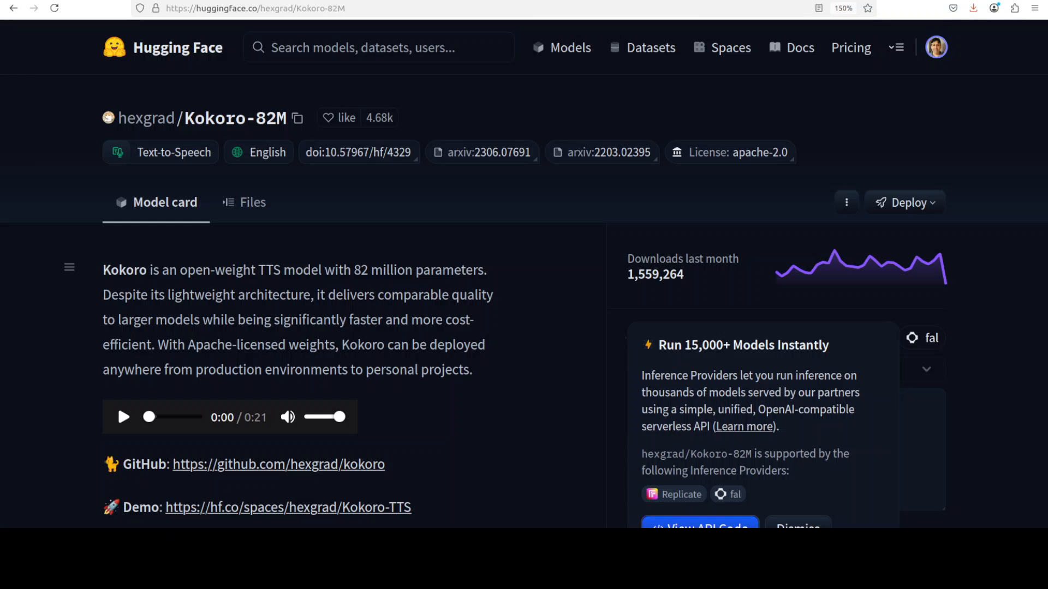
{"action": "mouse_move", "coordinate": [384, 337]}
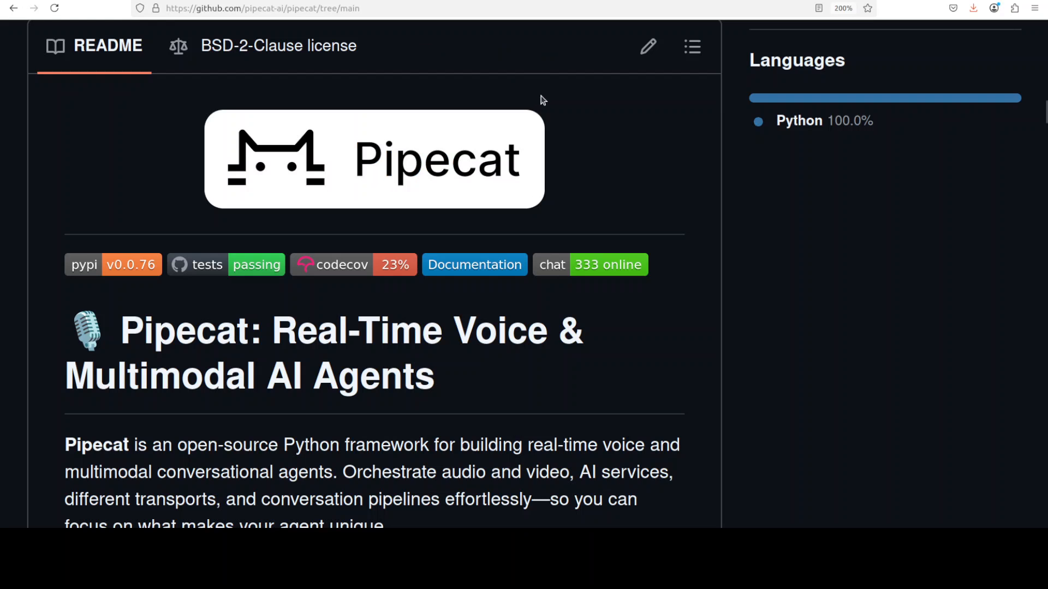
{"action": "mouse_move", "coordinate": [748, 340]}
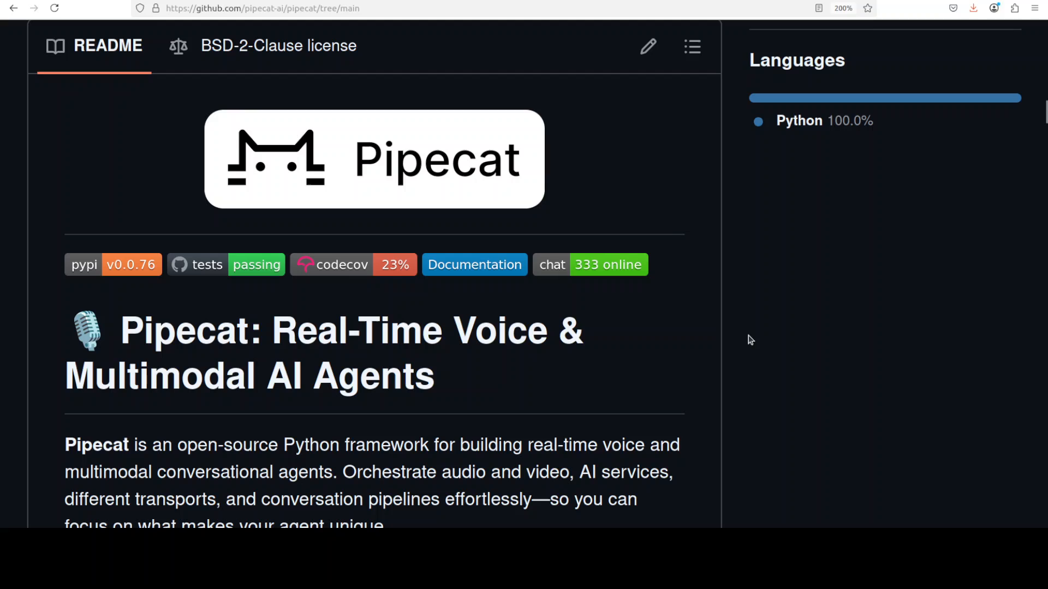
{"action": "mouse_move", "coordinate": [550, 289]}
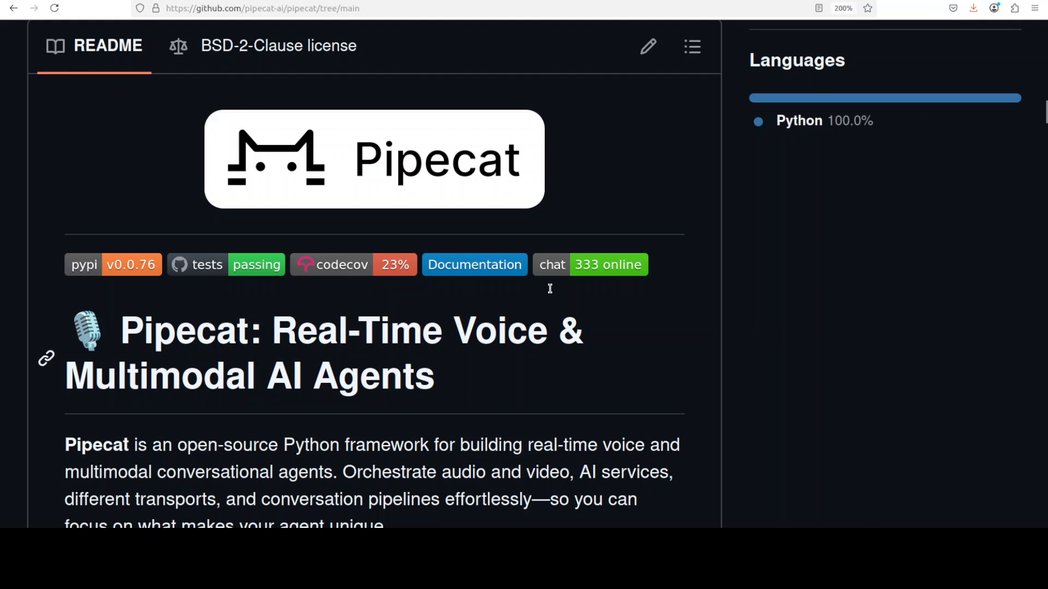
{"action": "mouse_move", "coordinate": [552, 292]}
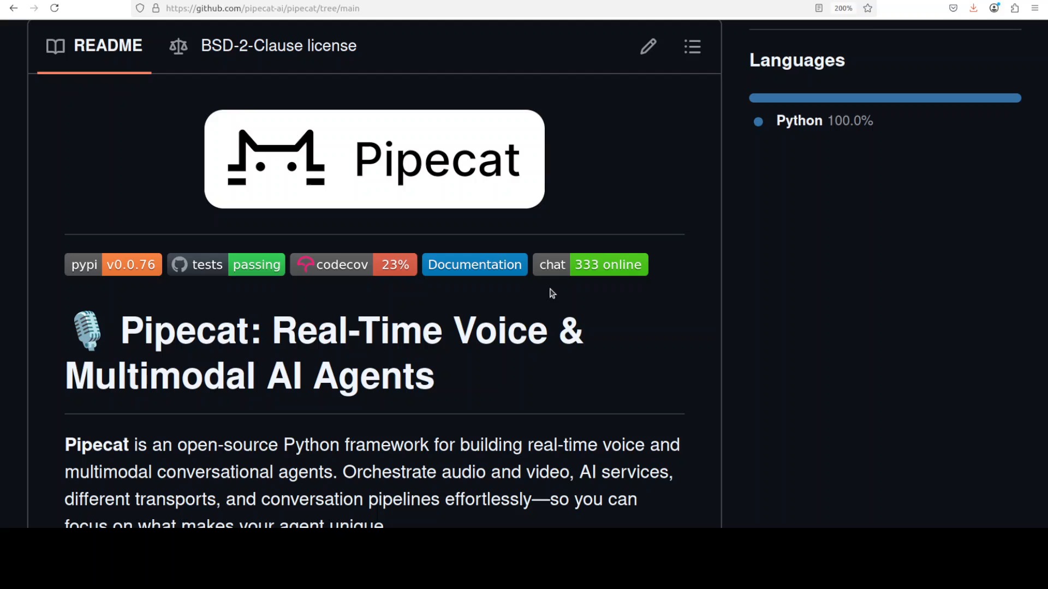
{"action": "mouse_move", "coordinate": [722, 306]}
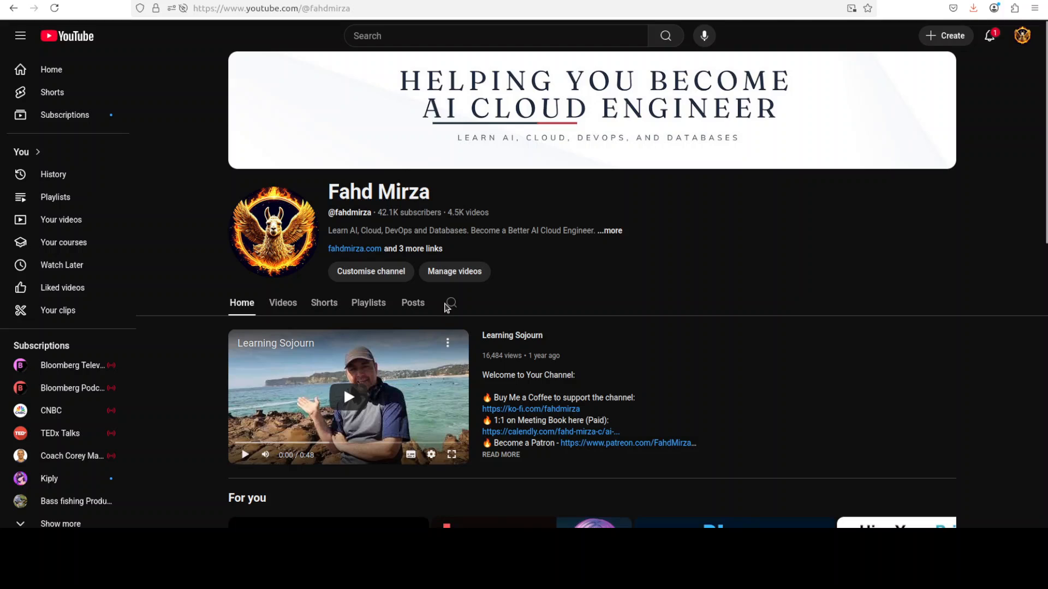
- Search the channel for 'kok' and scroll through the Kokoro TTS video results
{"action": "type", "text": "kokoro"}
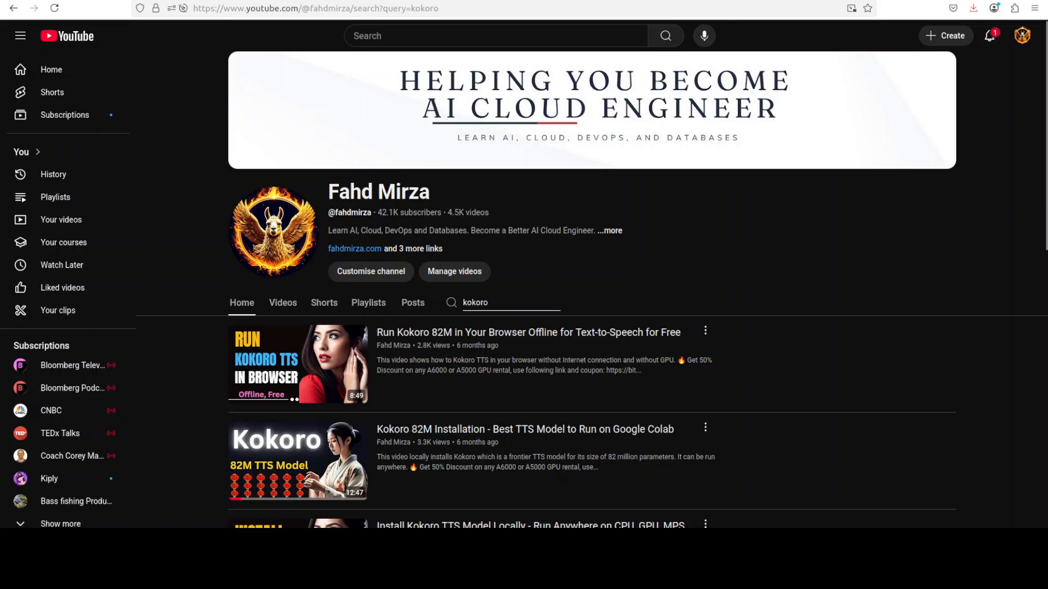
{"action": "mouse_move", "coordinate": [763, 447]}
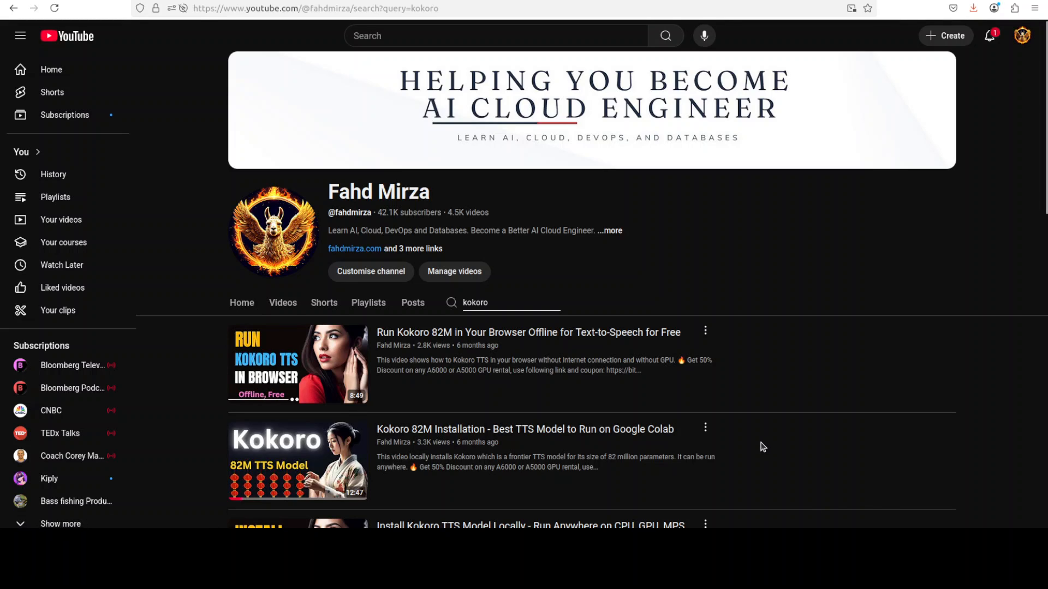
{"action": "scroll", "scroll_direction": "down", "scroll_amount": 3}
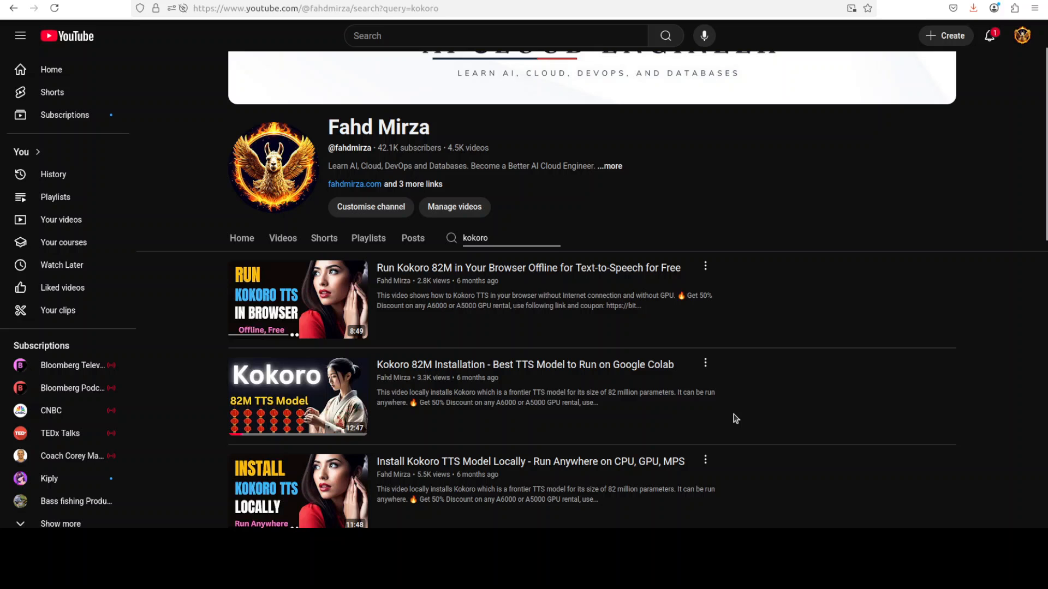
{"action": "scroll", "scroll_direction": "down", "scroll_amount": 3}
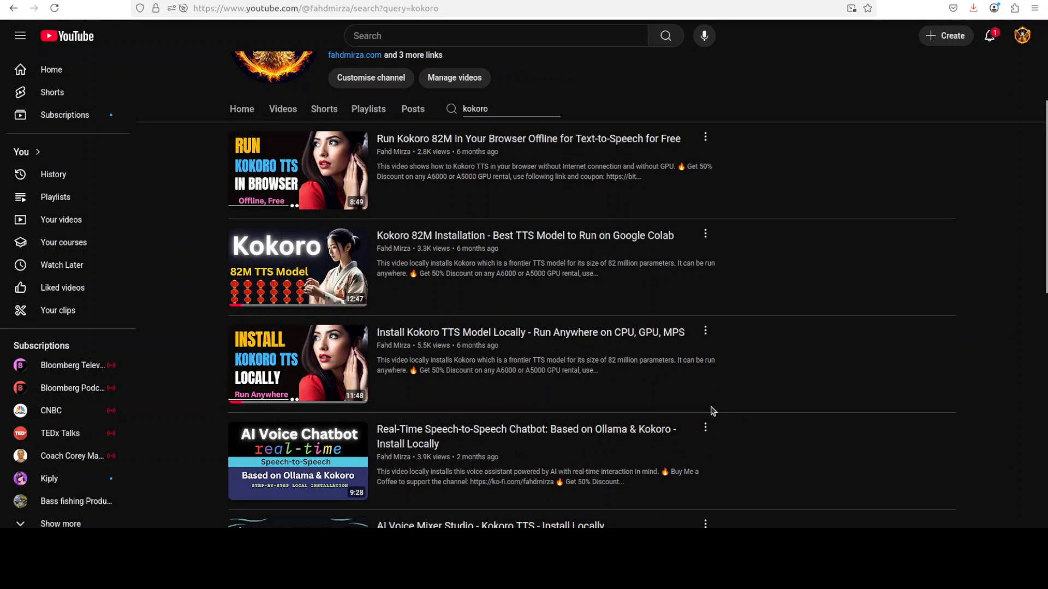
{"action": "scroll", "scroll_direction": "down", "scroll_amount": 3}
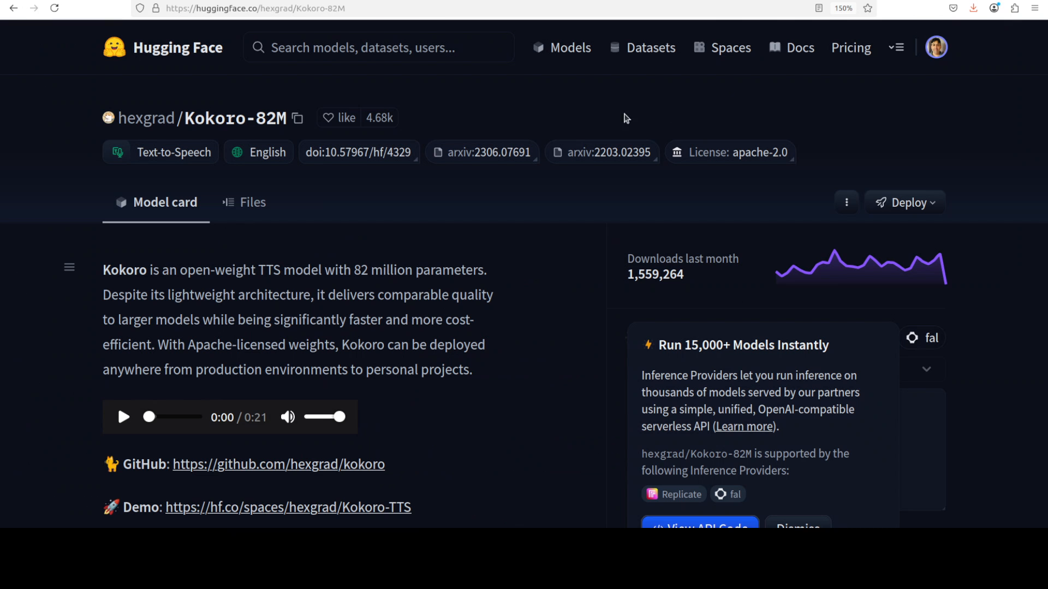
{"action": "mouse_move", "coordinate": [474, 238]}
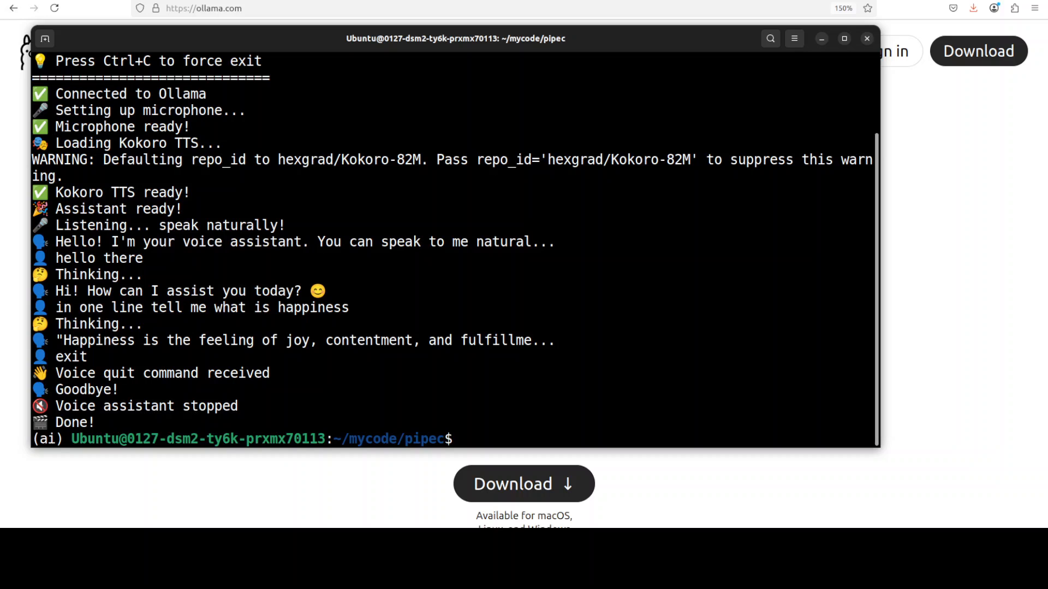
- Run nvidia-smi, clear and lscpu to inspect GPU and CPU, then return to Ollama's site
{"action": "type", "text": "nvidia-smi"}
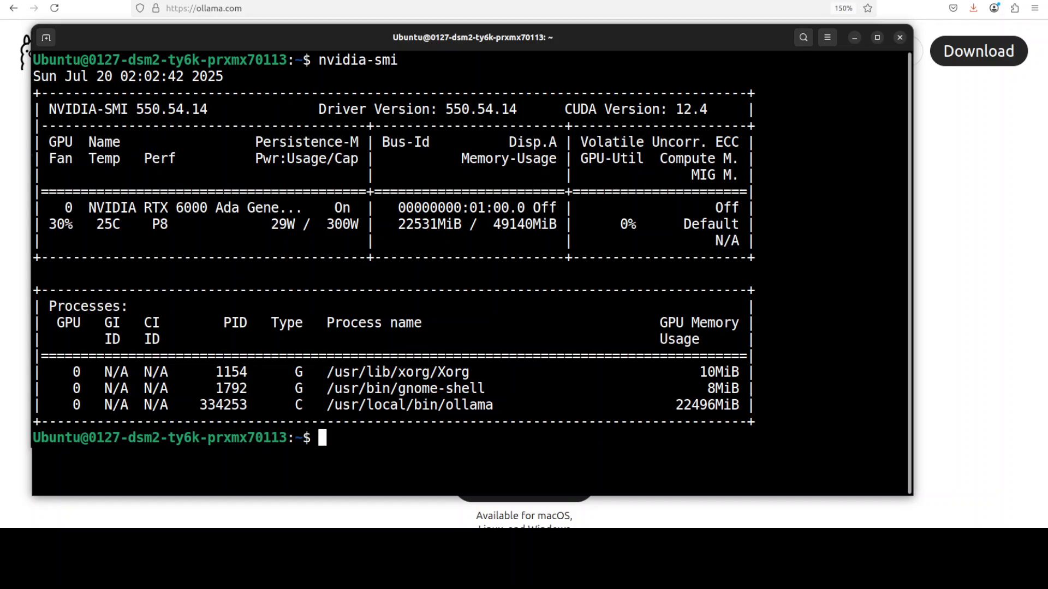
{"action": "type", "text": "clear"}
{"action": "type", "text": "cat /etc/*release"}
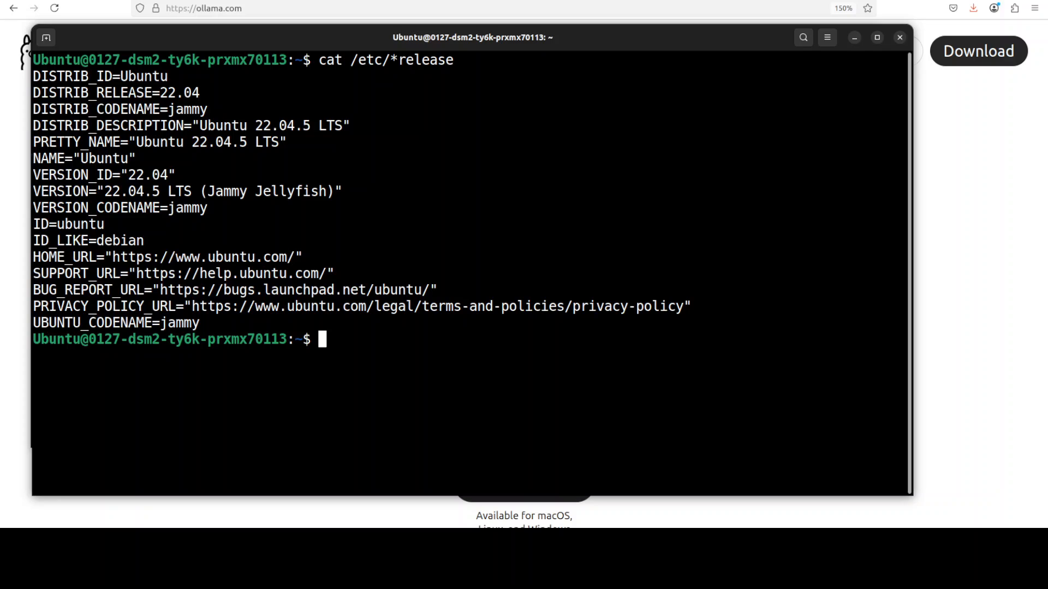
{"action": "type", "text": "lscpu"}
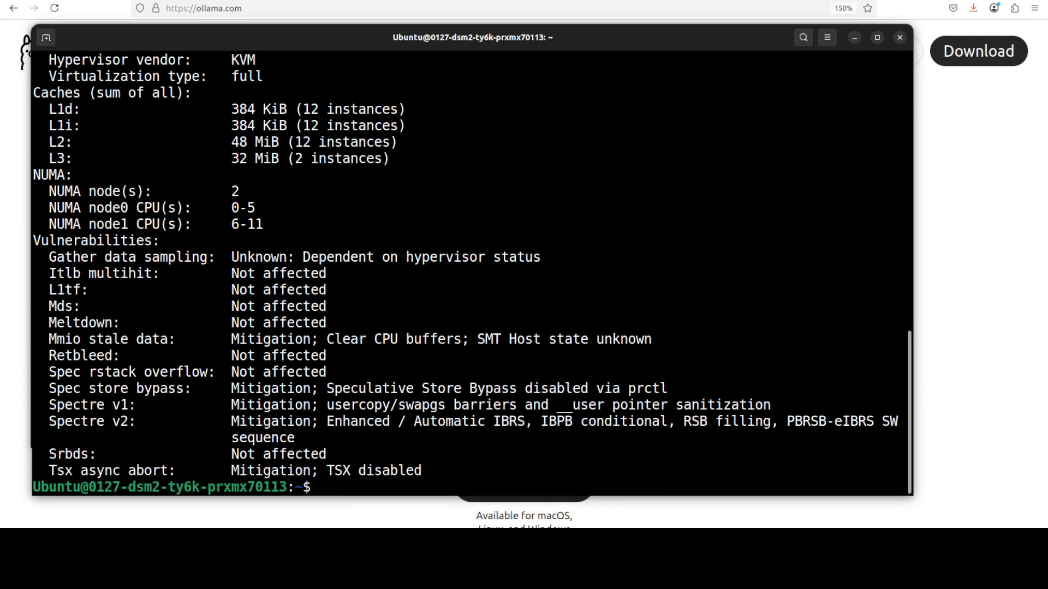
{"action": "type", "text": "cl"}
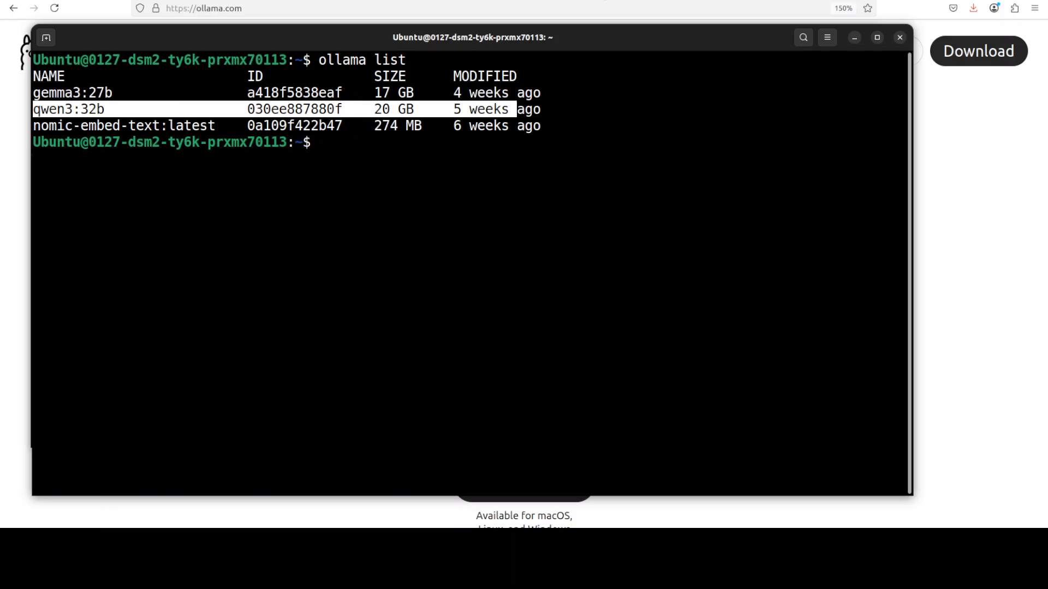
{"action": "left_click", "coordinate": [899, 37]}
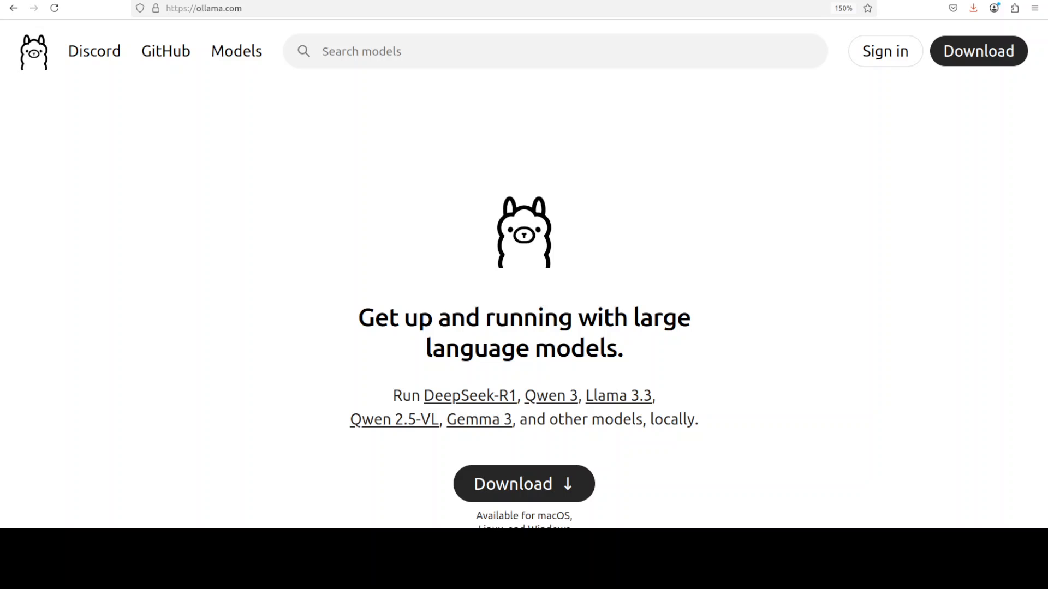
{"action": "mouse_move", "coordinate": [627, 428]}
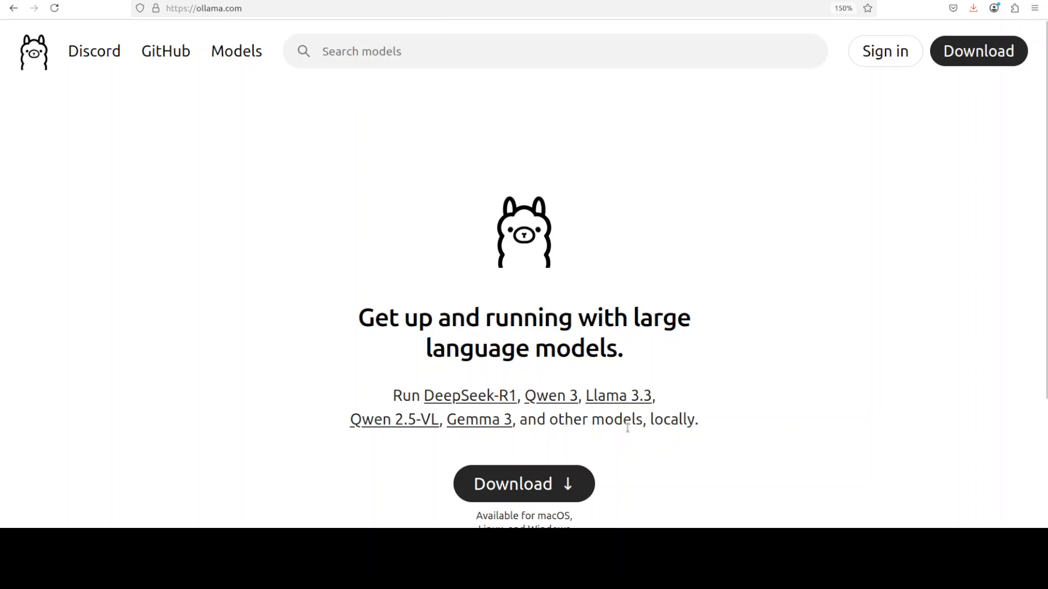
- Browse Ollama's download options, then search the models library and open the qwen3 page
{"action": "left_click", "coordinate": [524, 483]}
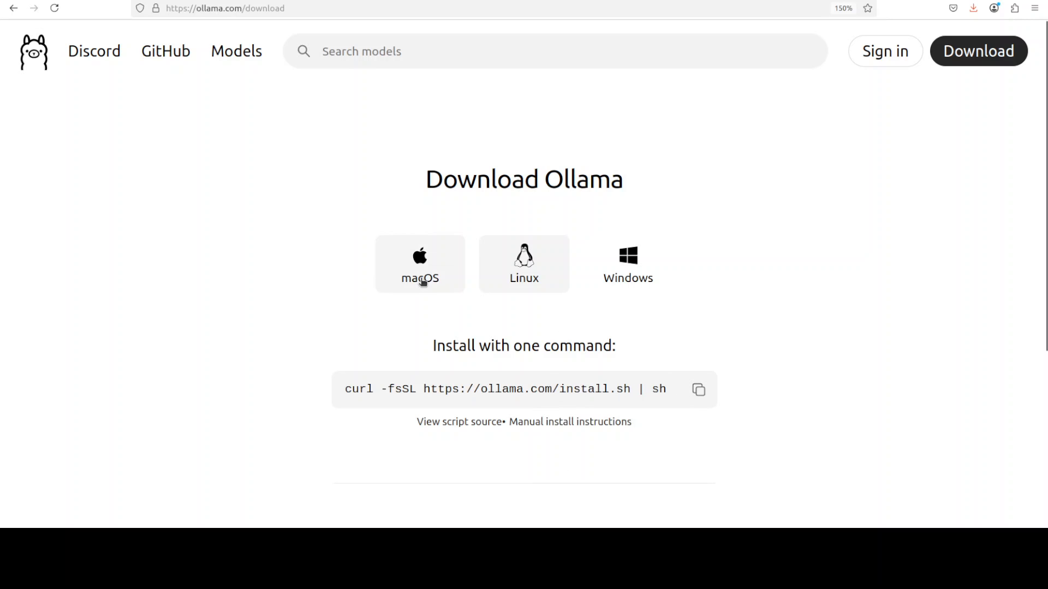
{"action": "left_click", "coordinate": [627, 263]}
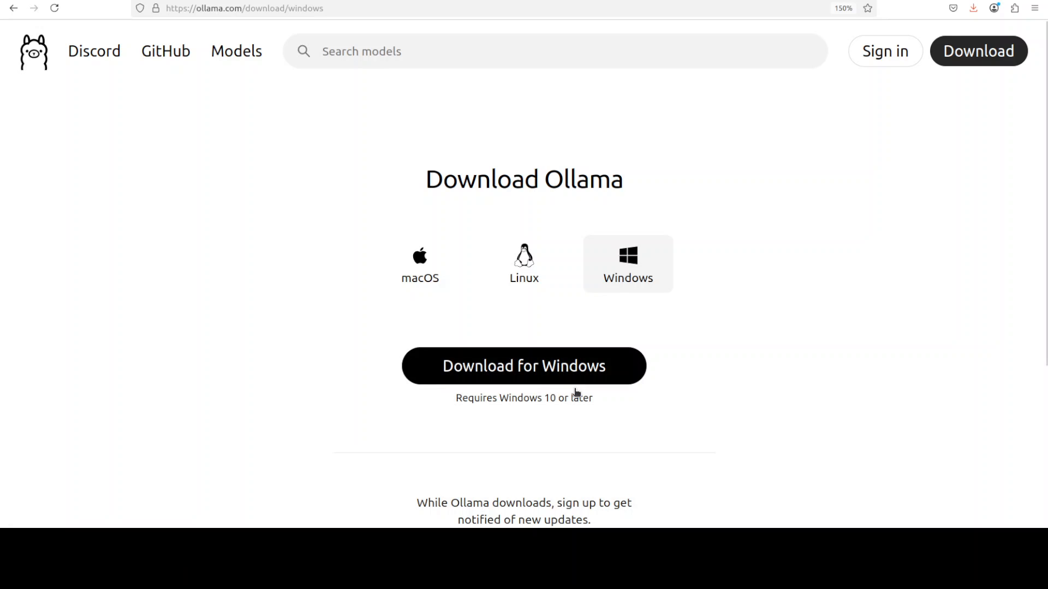
{"action": "left_click", "coordinate": [554, 51]}
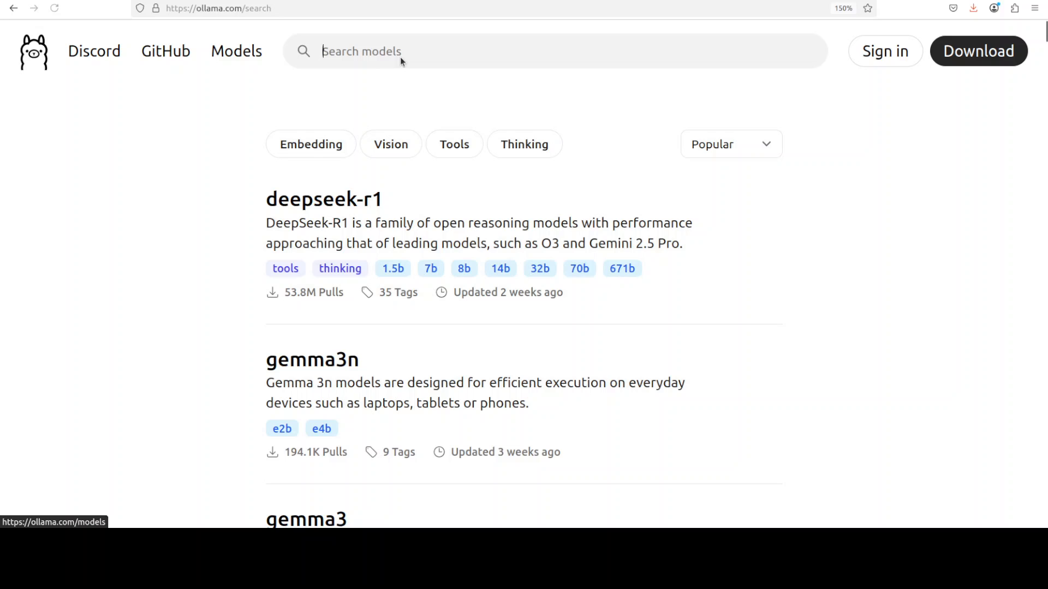
{"action": "type", "text": "qwen43"}
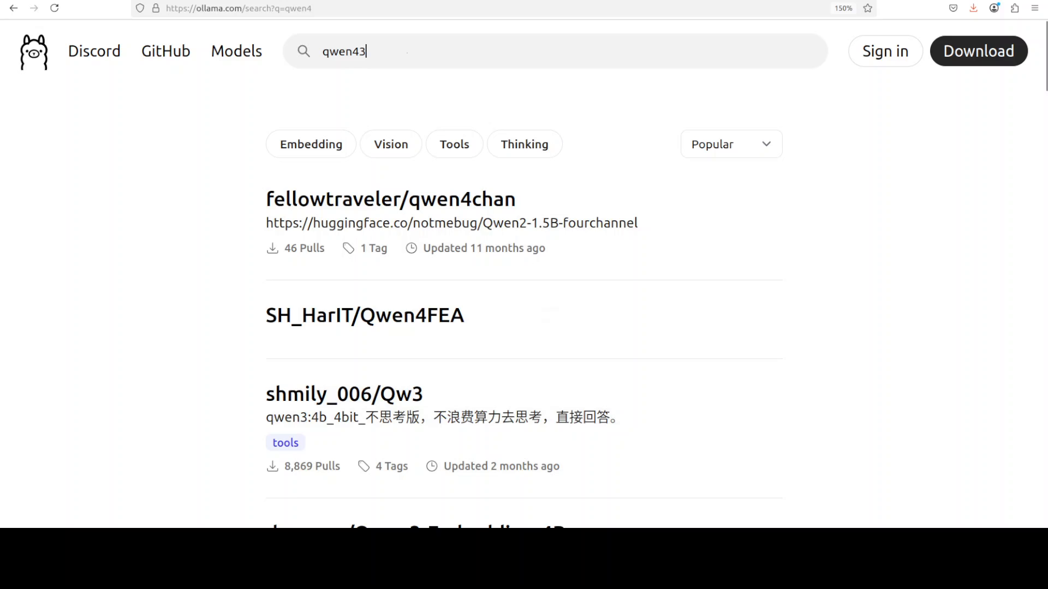
{"action": "key", "text": "BackSpace"}
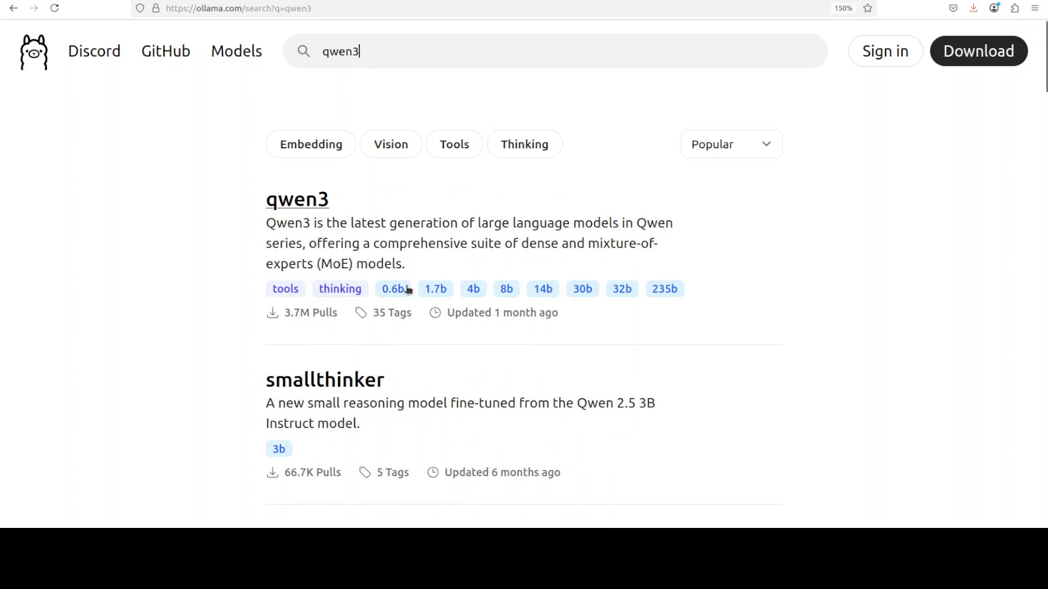
{"action": "left_click", "coordinate": [296, 198]}
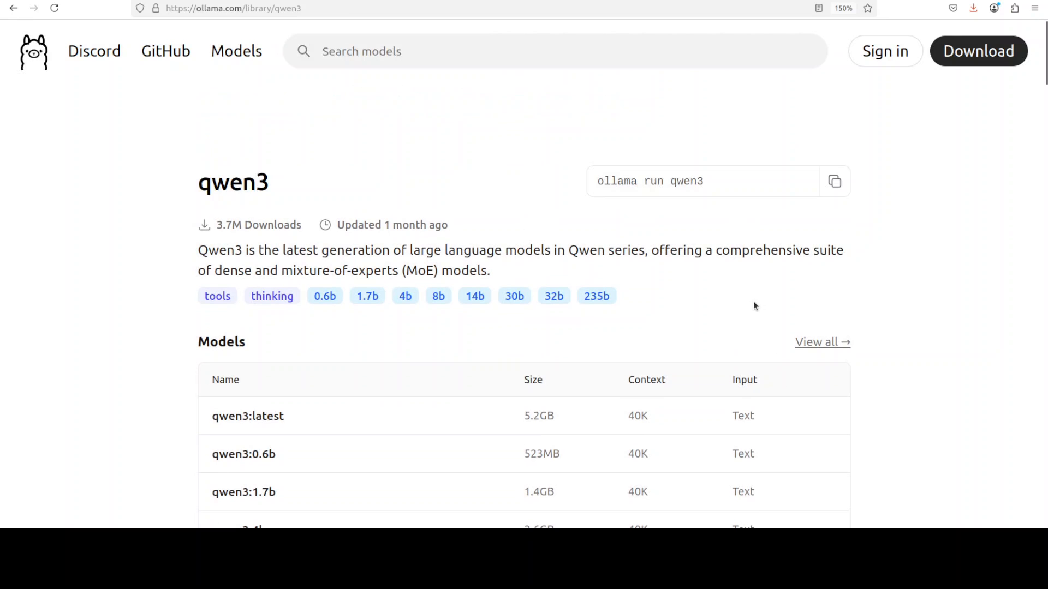
{"action": "mouse_move", "coordinate": [737, 193]}
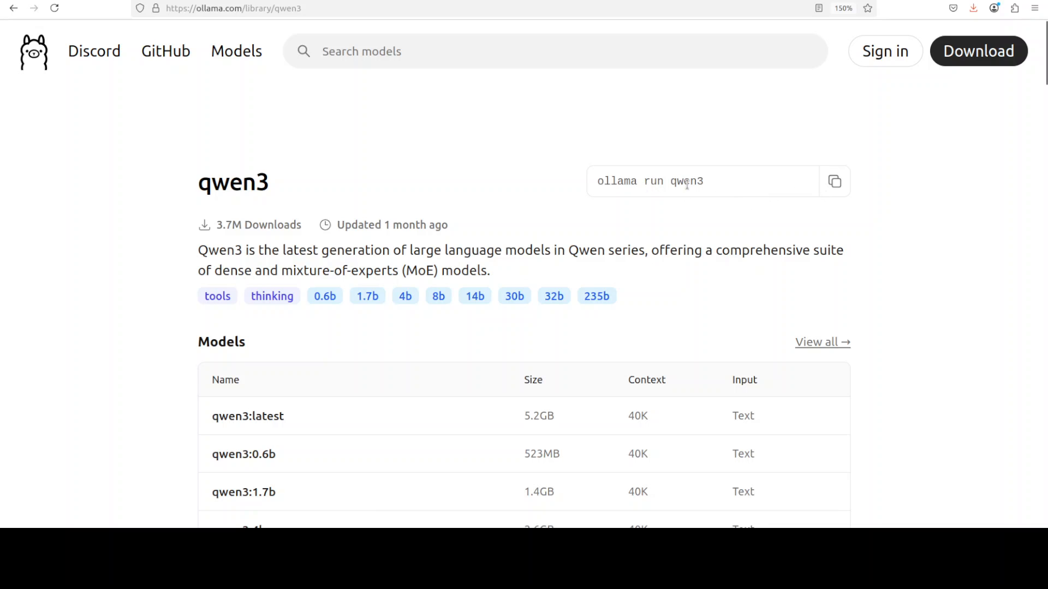
{"action": "mouse_move", "coordinate": [711, 181]}
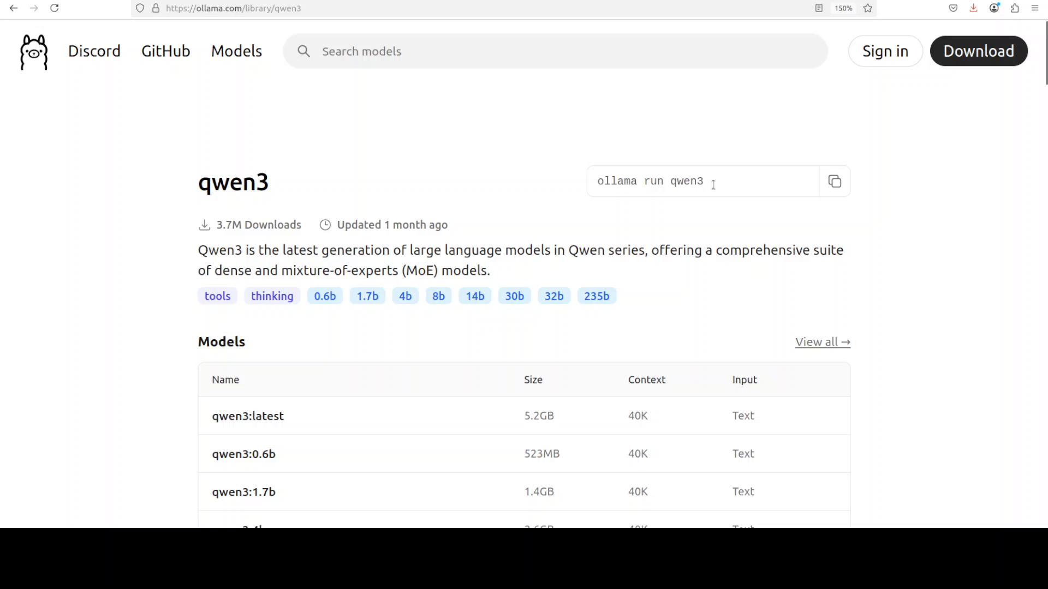
{"action": "mouse_move", "coordinate": [149, 164]}
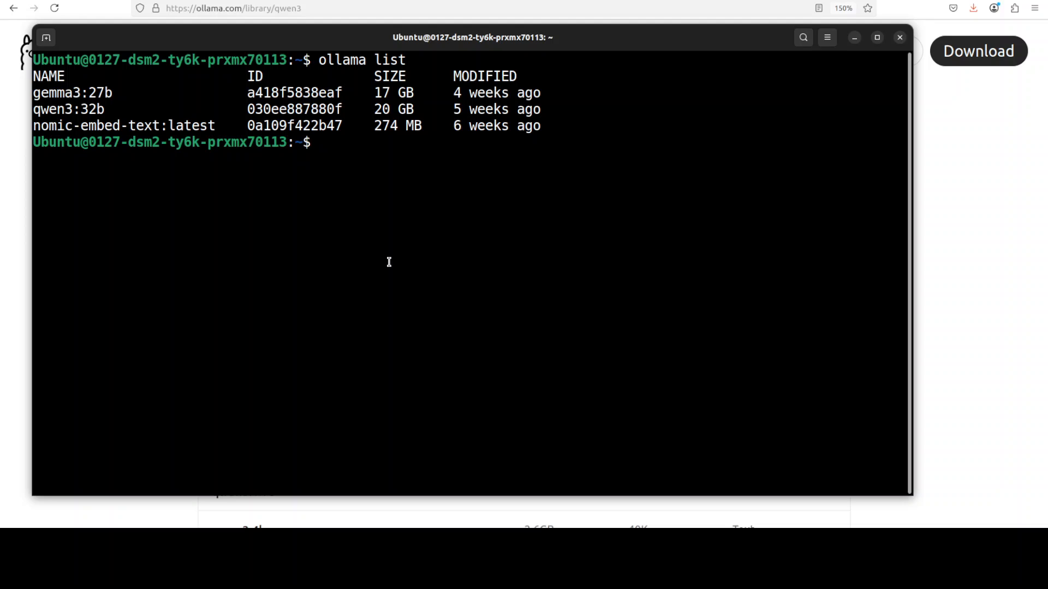
{"action": "mouse_move", "coordinate": [375, 268]}
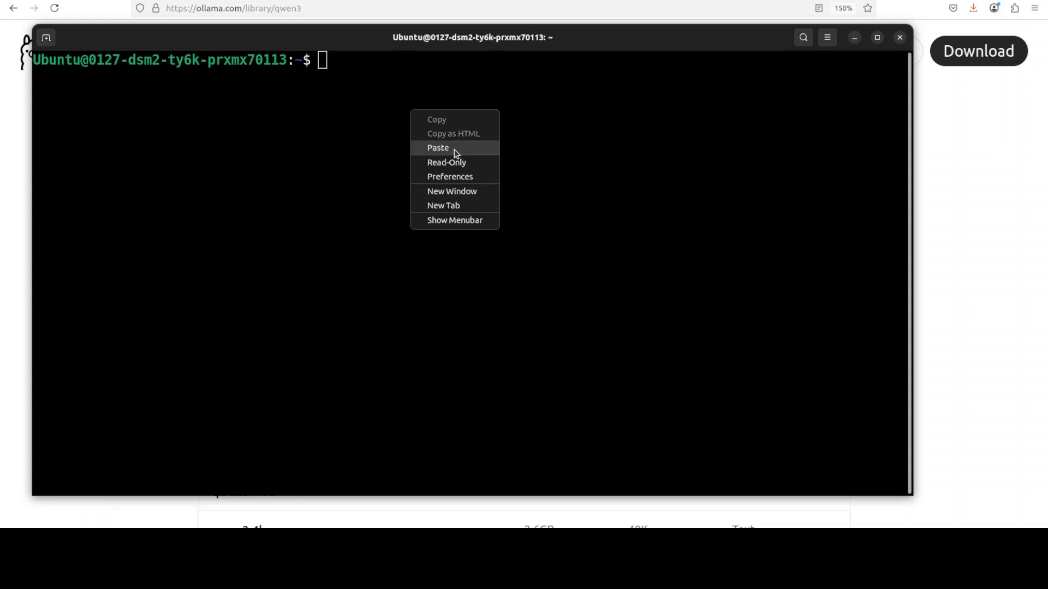
- Paste the conda commands creating and activating voicetest, then paste the Pipecat install commands
{"action": "left_click", "coordinate": [438, 147]}
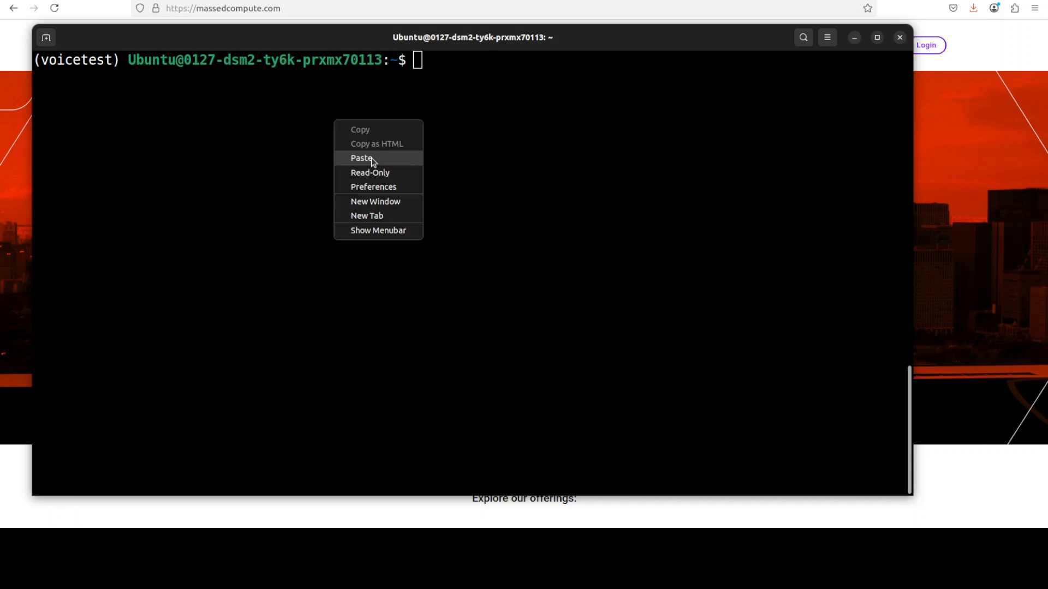
{"action": "left_click", "coordinate": [361, 157]}
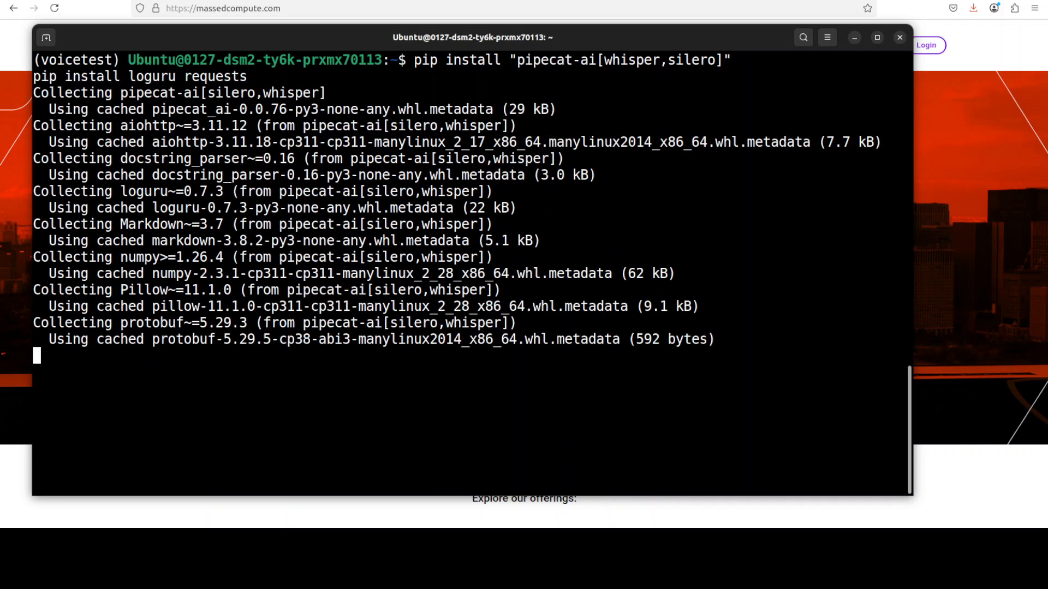
- After the Pipecat install output, run 'pip install kokoro>=0.9.4 soundfile'
{"action": "scroll", "scroll_direction": "down", "scroll_amount": 3}
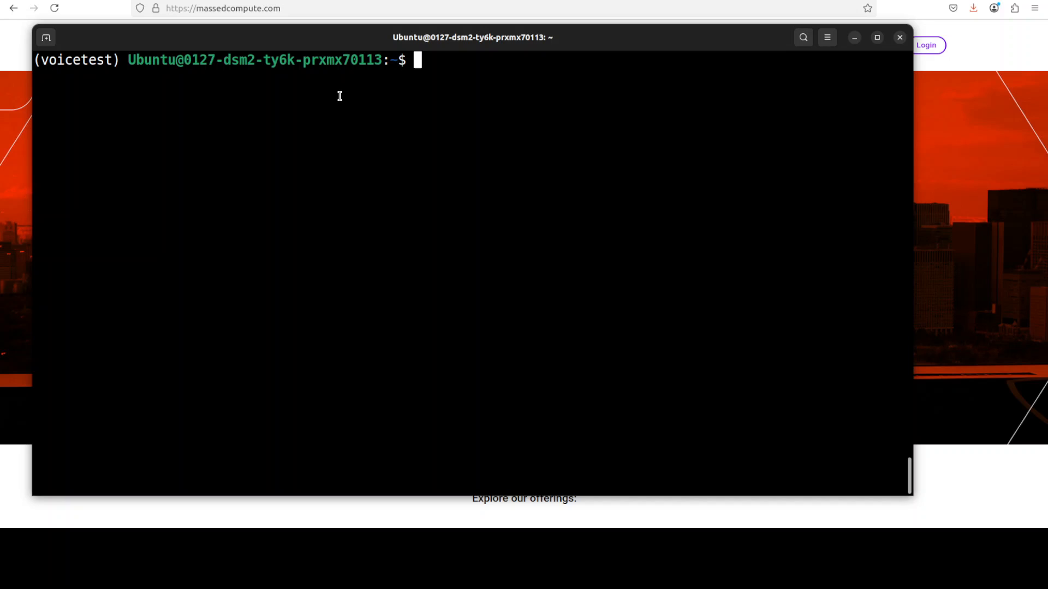
{"action": "type", "text": "pip install kokoro>=0.9.4 soundfile"}
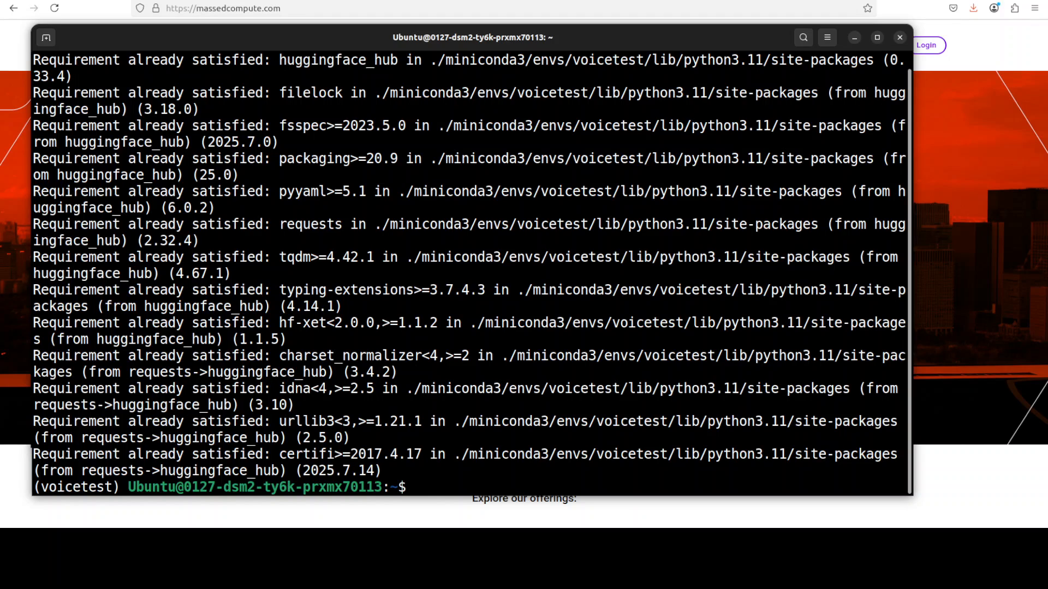
{"action": "mouse_move", "coordinate": [471, 309]}
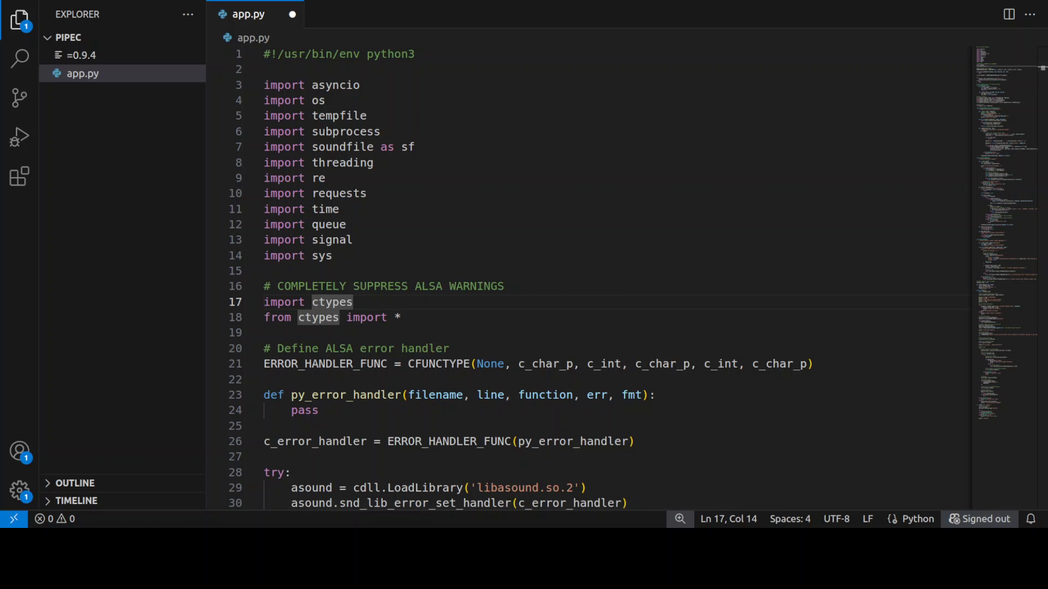
- Scroll through app.py's imports, SuppressStderr class and Kokoro-wrapping SimpleTTSProcessor
{"action": "scroll", "scroll_direction": "down", "scroll_amount": 3}
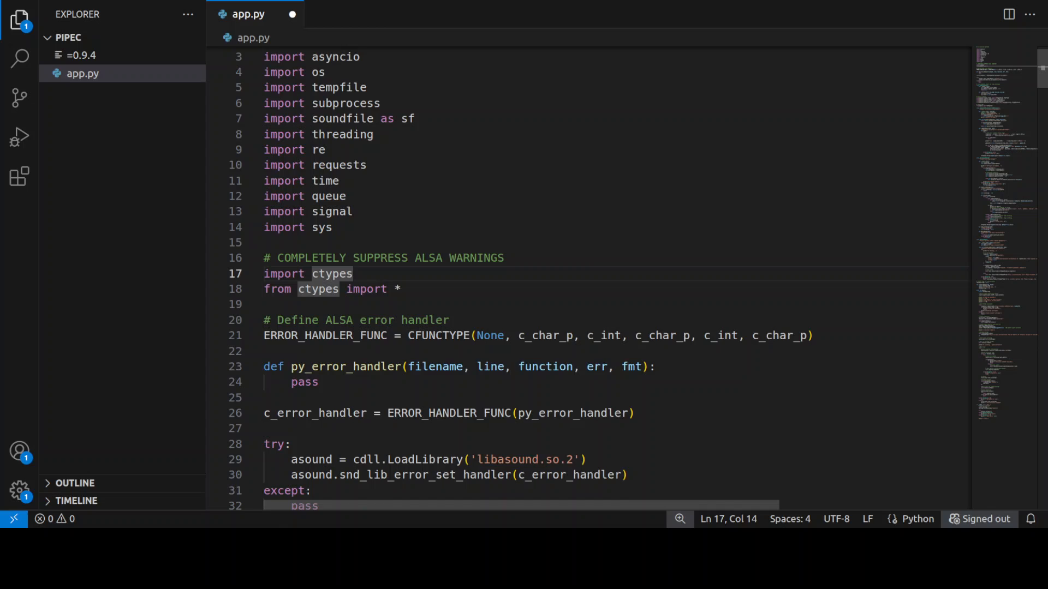
{"action": "scroll", "scroll_direction": "down", "scroll_amount": 3}
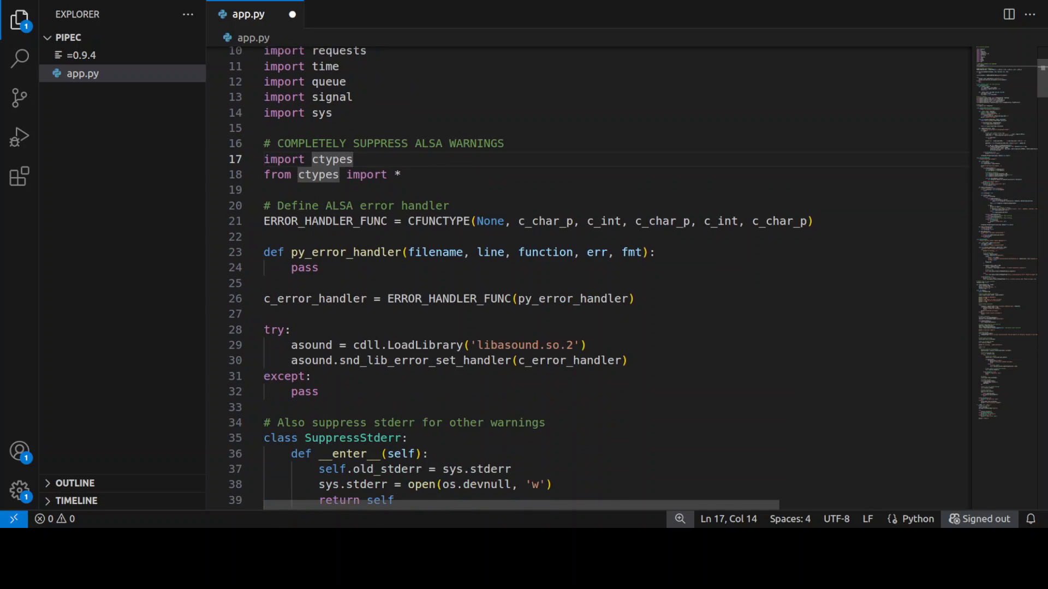
{"action": "scroll", "scroll_direction": "down", "scroll_amount": 3}
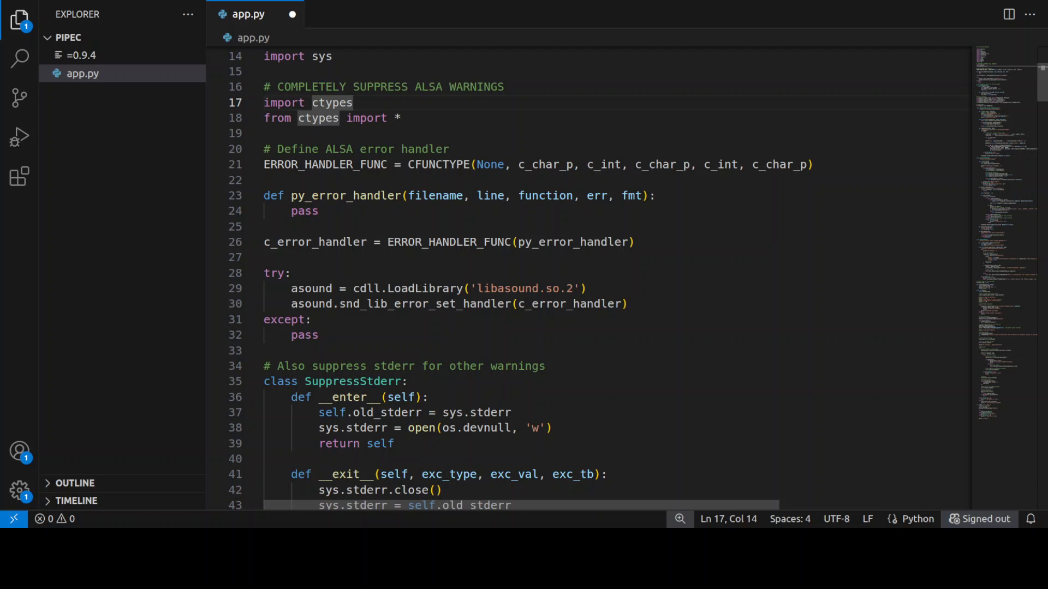
{"action": "scroll", "scroll_direction": "down", "scroll_amount": 3}
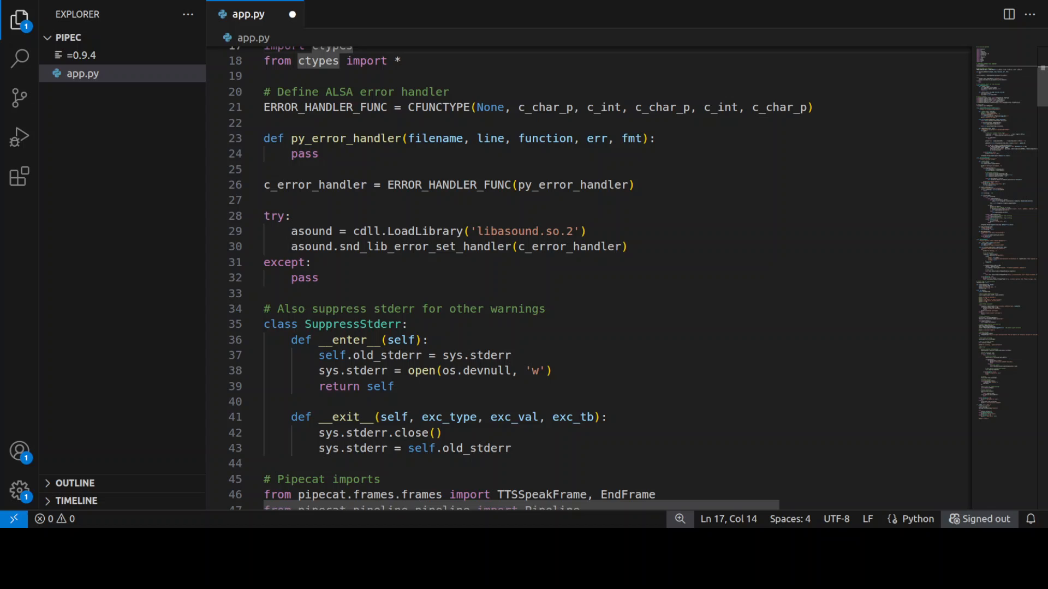
{"action": "scroll", "scroll_direction": "down", "scroll_amount": 3}
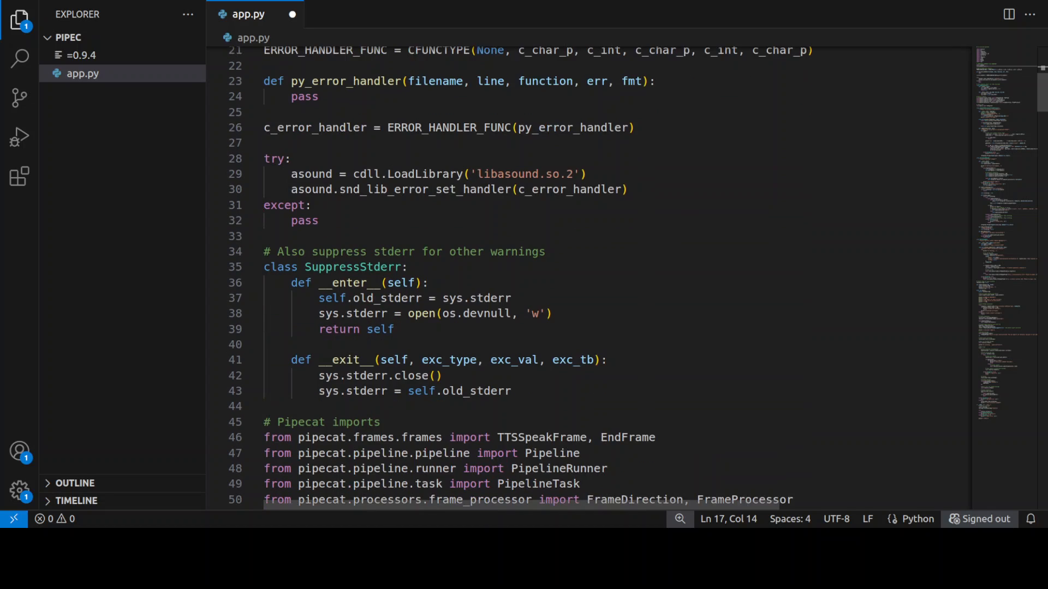
{"action": "scroll", "scroll_direction": "down", "scroll_amount": 3}
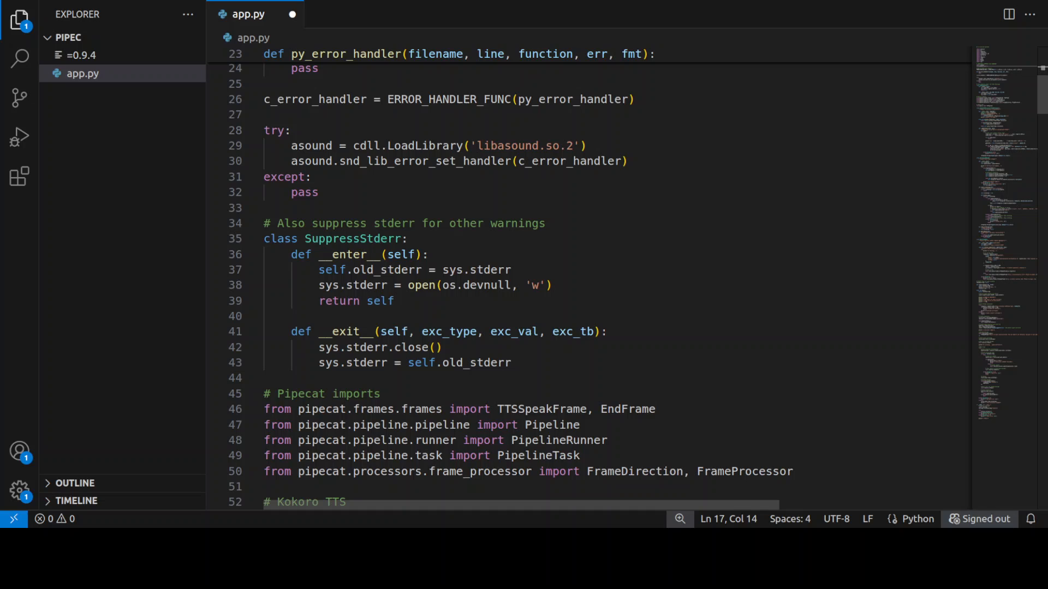
{"action": "scroll", "scroll_direction": "down", "scroll_amount": 3}
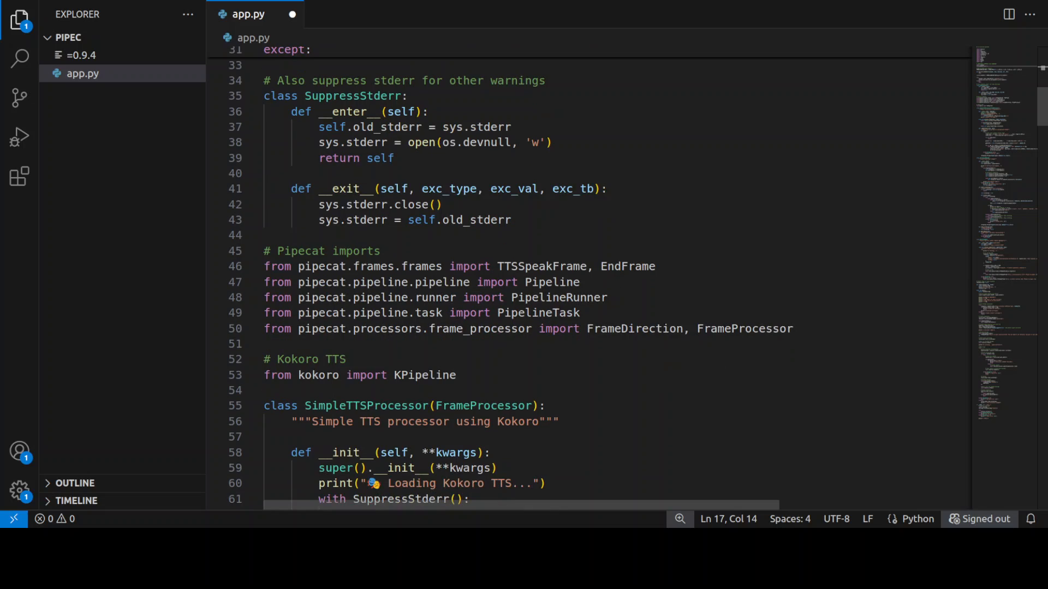
{"action": "scroll", "scroll_direction": "down", "scroll_amount": 3}
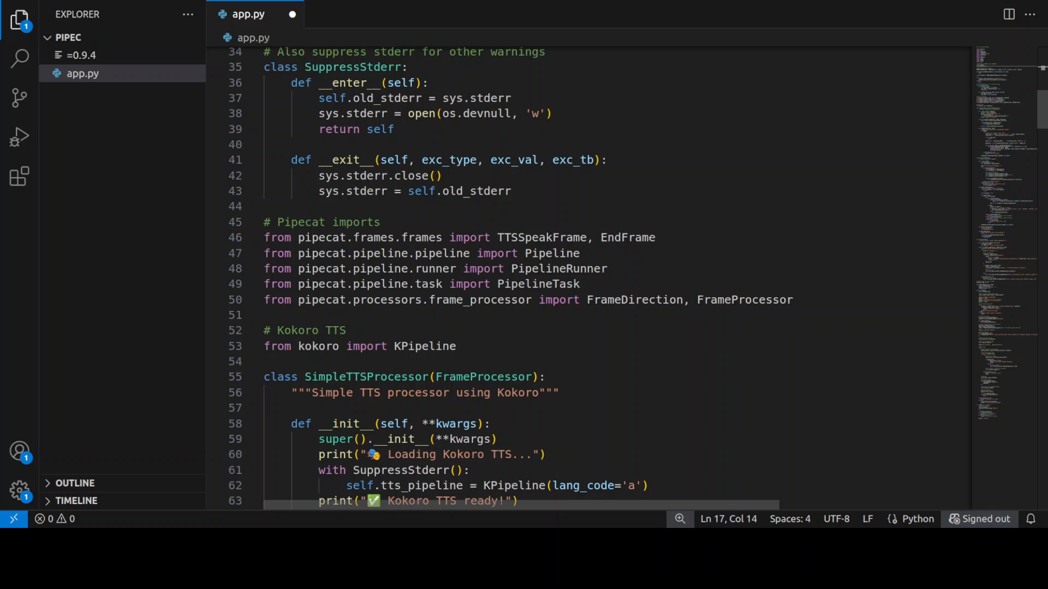
{"action": "scroll", "scroll_direction": "down", "scroll_amount": 3}
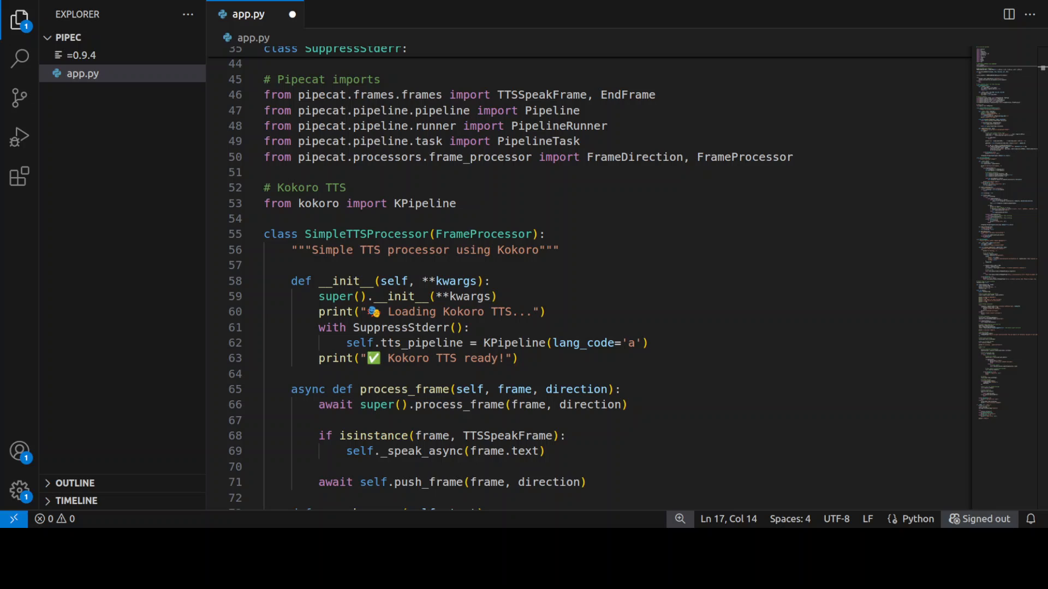
{"action": "scroll", "scroll_direction": "down", "scroll_amount": 3}
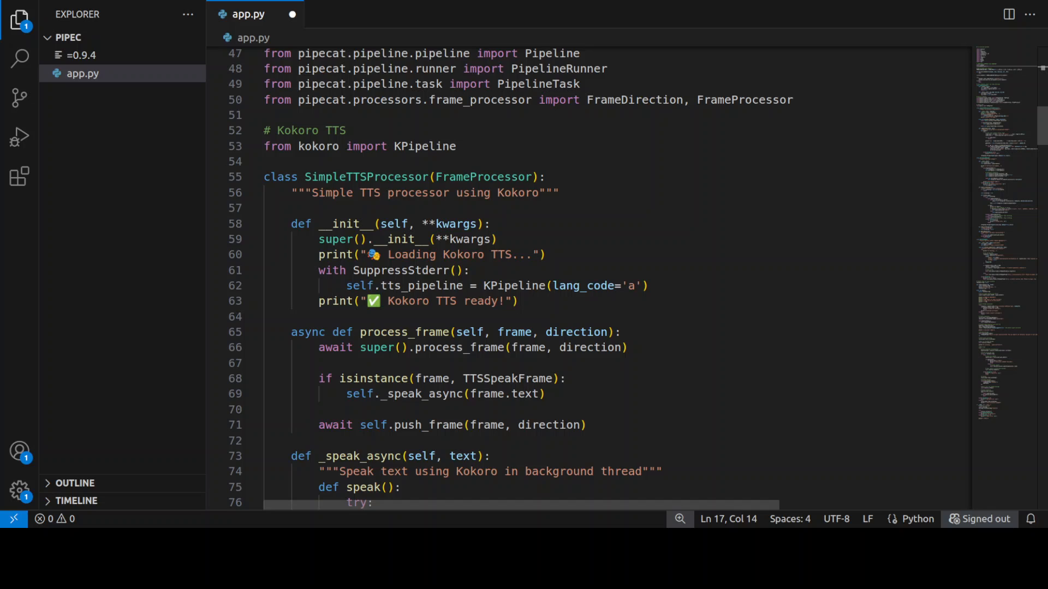
{"action": "scroll", "scroll_direction": "down", "scroll_amount": 3}
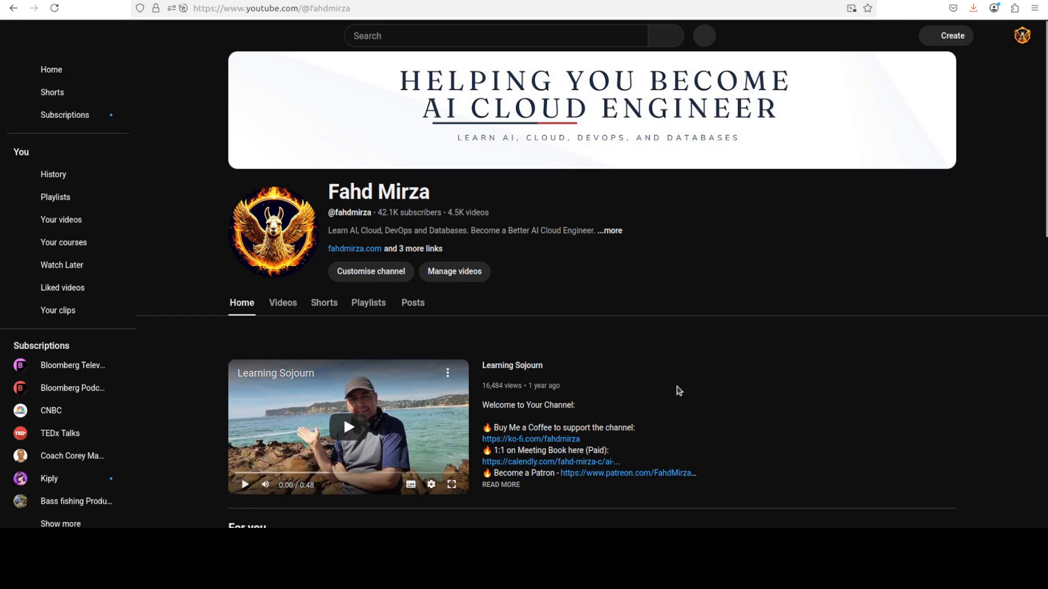
{"action": "scroll", "scroll_direction": "down", "scroll_amount": 3}
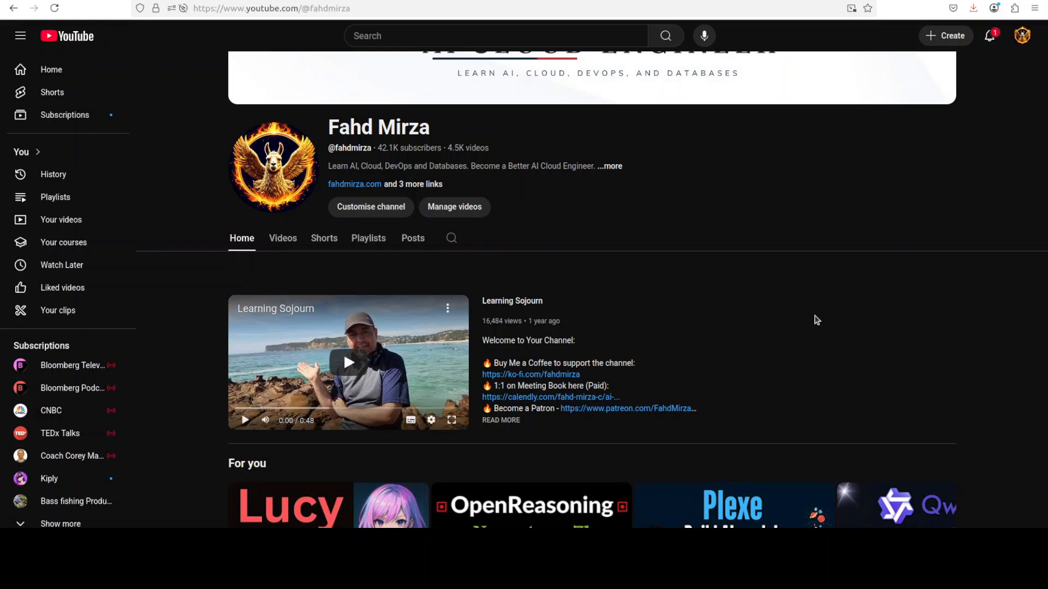
{"action": "mouse_move", "coordinate": [815, 333]}
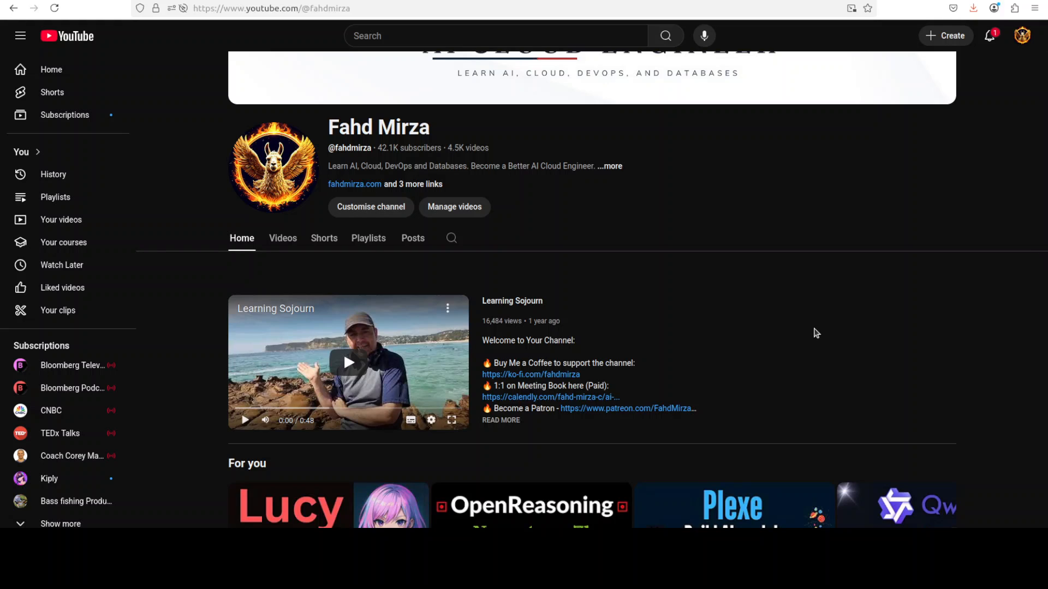
{"action": "mouse_move", "coordinate": [595, 381]}
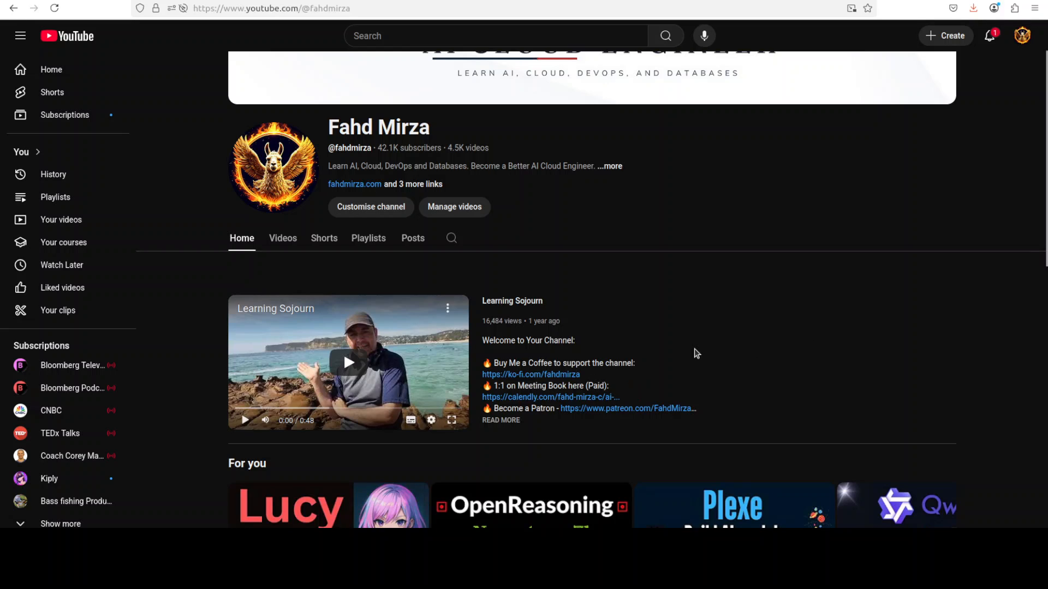
{"action": "mouse_move", "coordinate": [692, 301]}
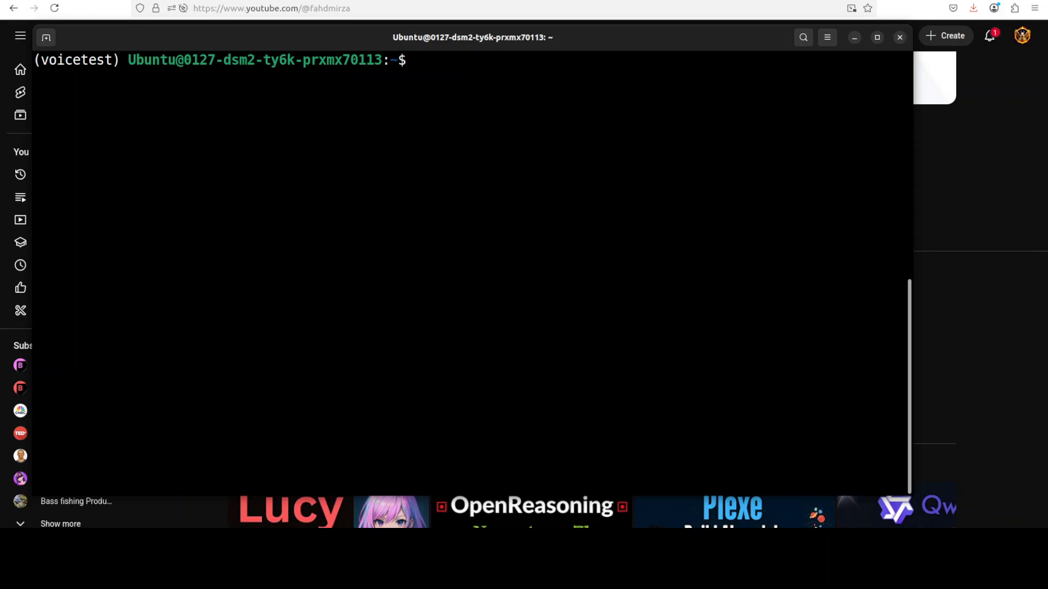
- Run 'python app.py' at the voicetest prompt to start the voice assistant
{"action": "type", "text": "python app.py"}
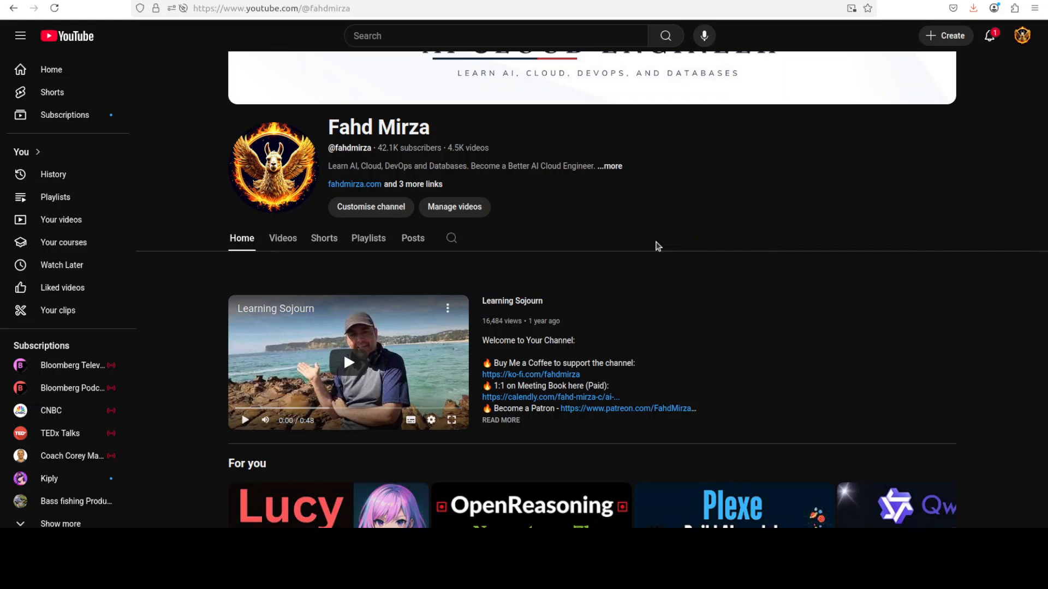
{"action": "mouse_move", "coordinate": [328, 296]}
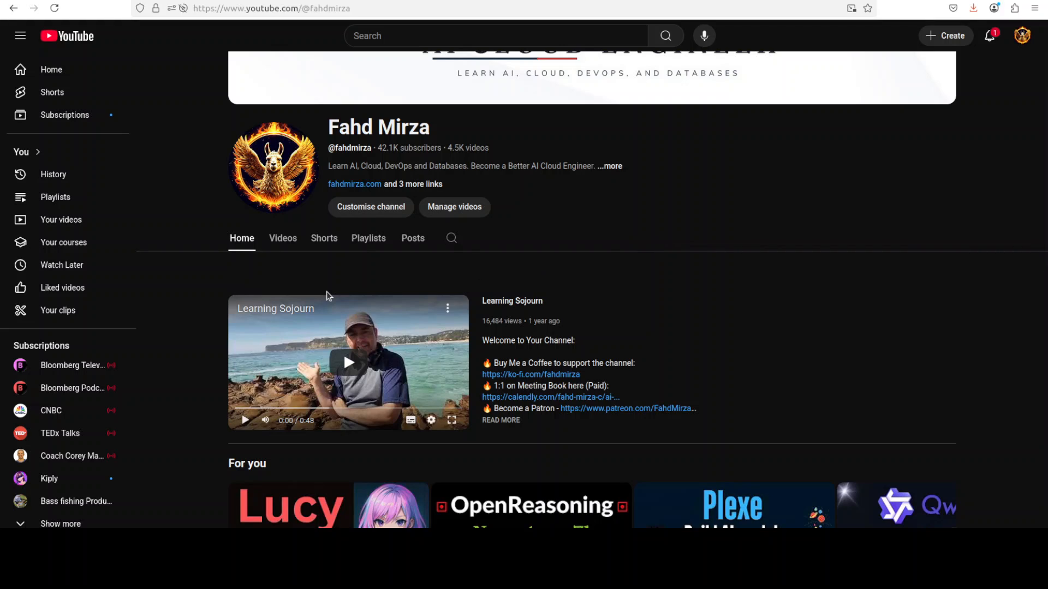